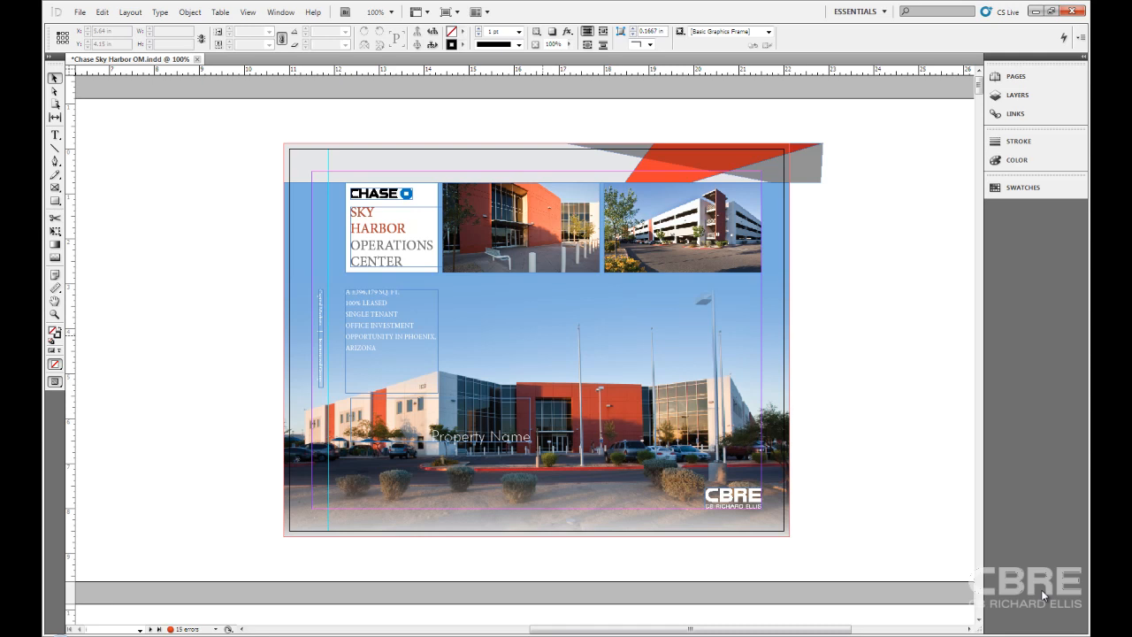
Hide all panels and tools around the layout, show them again, then hide them
{"action": "key", "text": "Tab"}
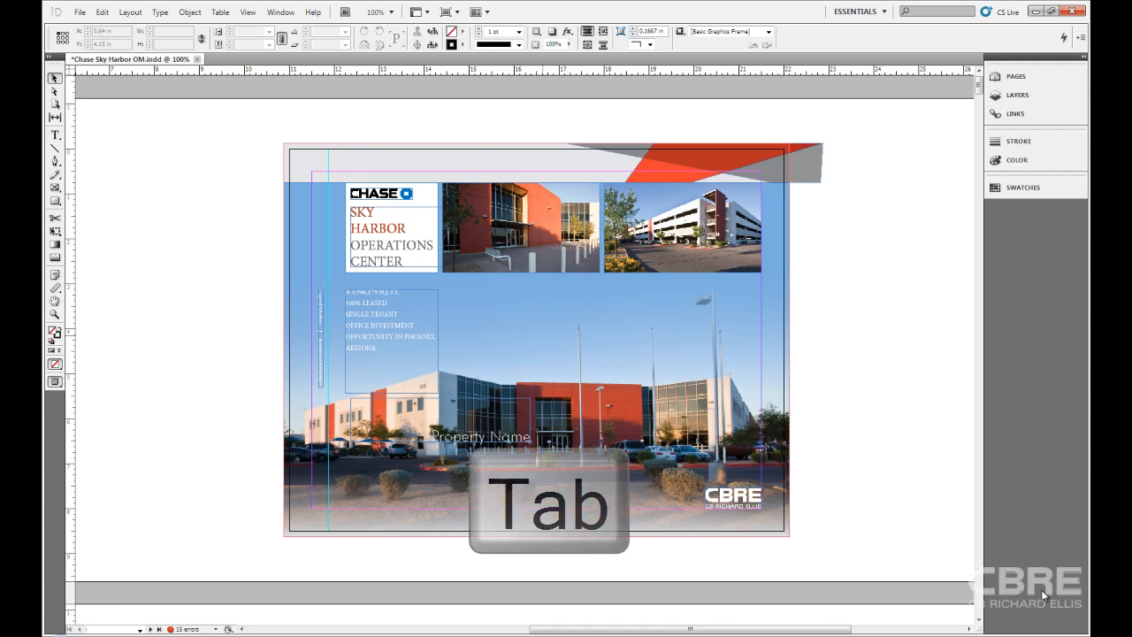
{"action": "key", "text": "Tab"}
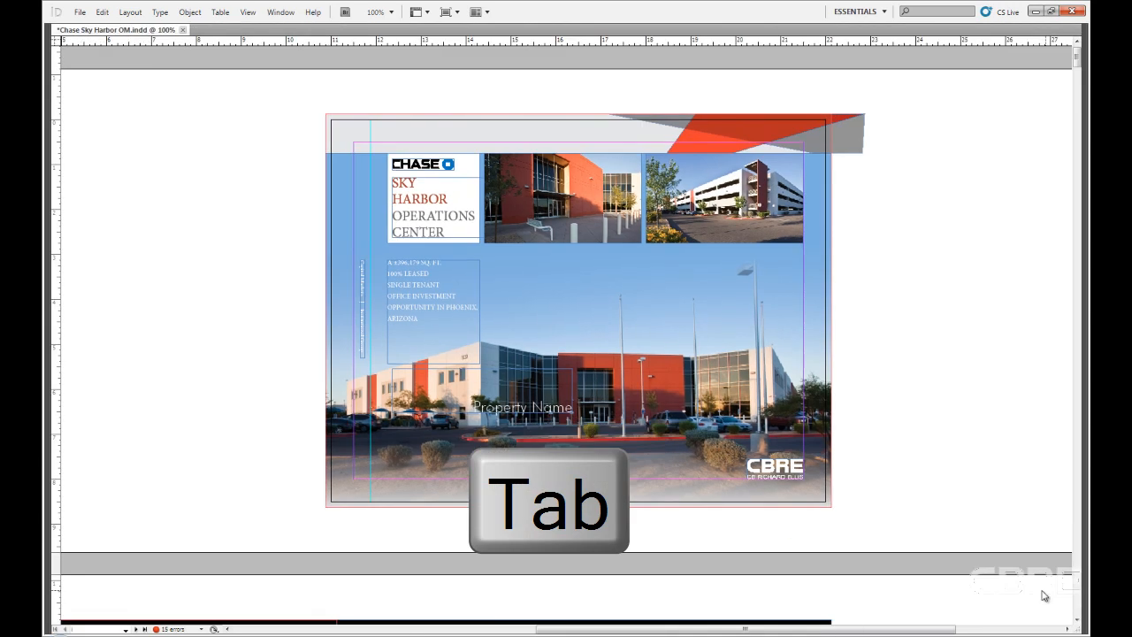
{"action": "key", "text": "Tab"}
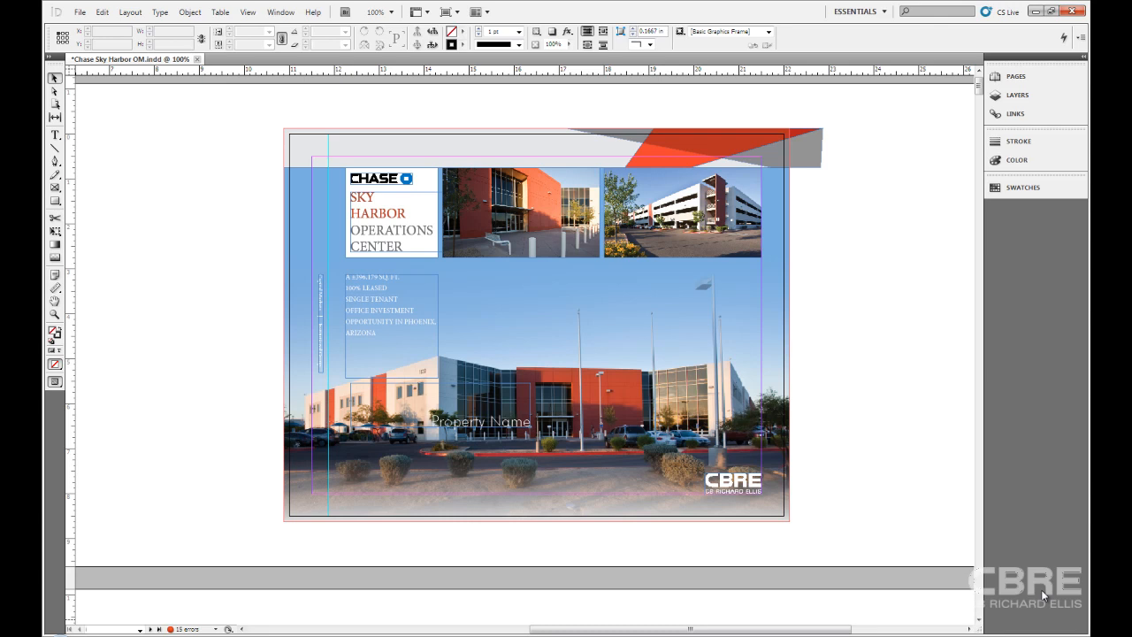
{"action": "mouse_move", "coordinate": [902, 527]}
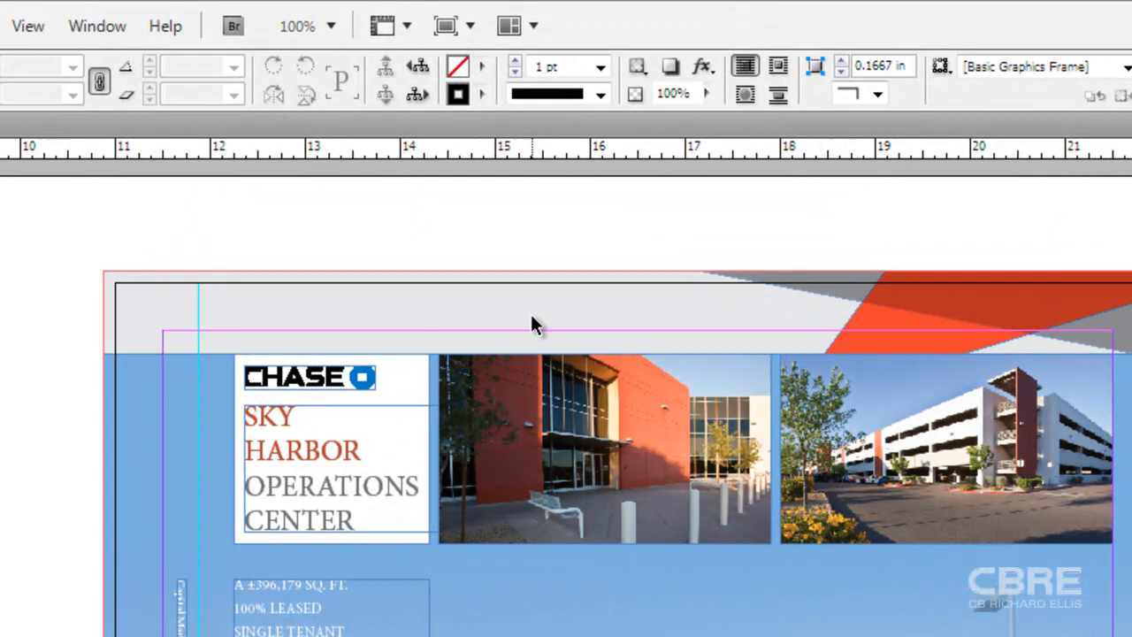
Hide the page rulers through View Options, then turn the rulers back on
{"action": "left_click", "coordinate": [382, 25]}
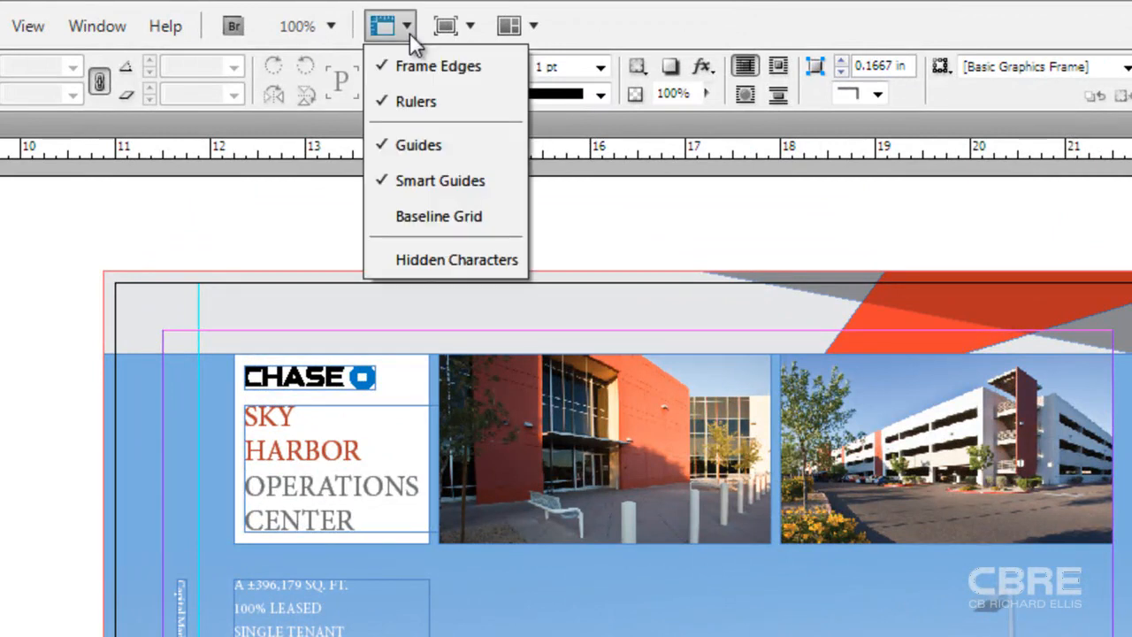
{"action": "mouse_move", "coordinate": [449, 114]}
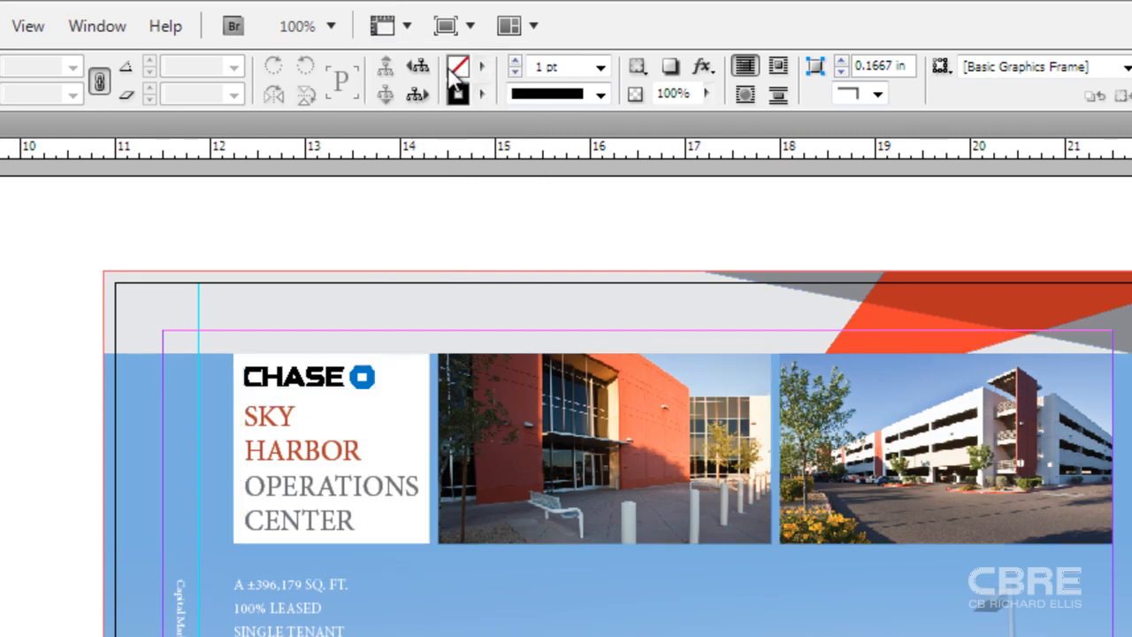
{"action": "left_click", "coordinate": [382, 25]}
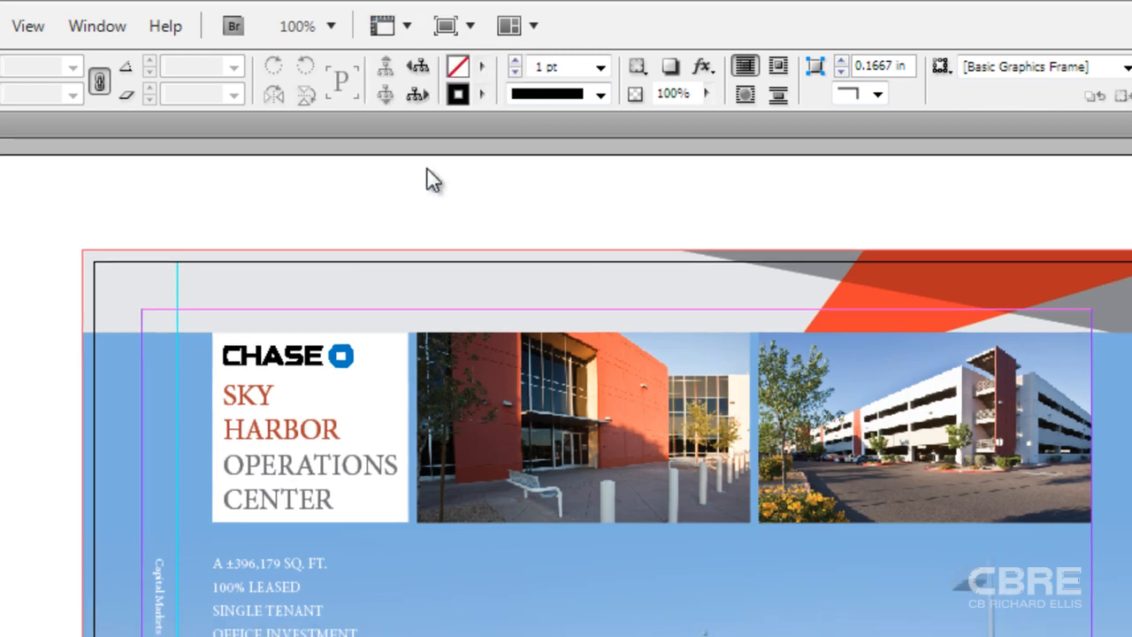
{"action": "left_click", "coordinate": [381, 24]}
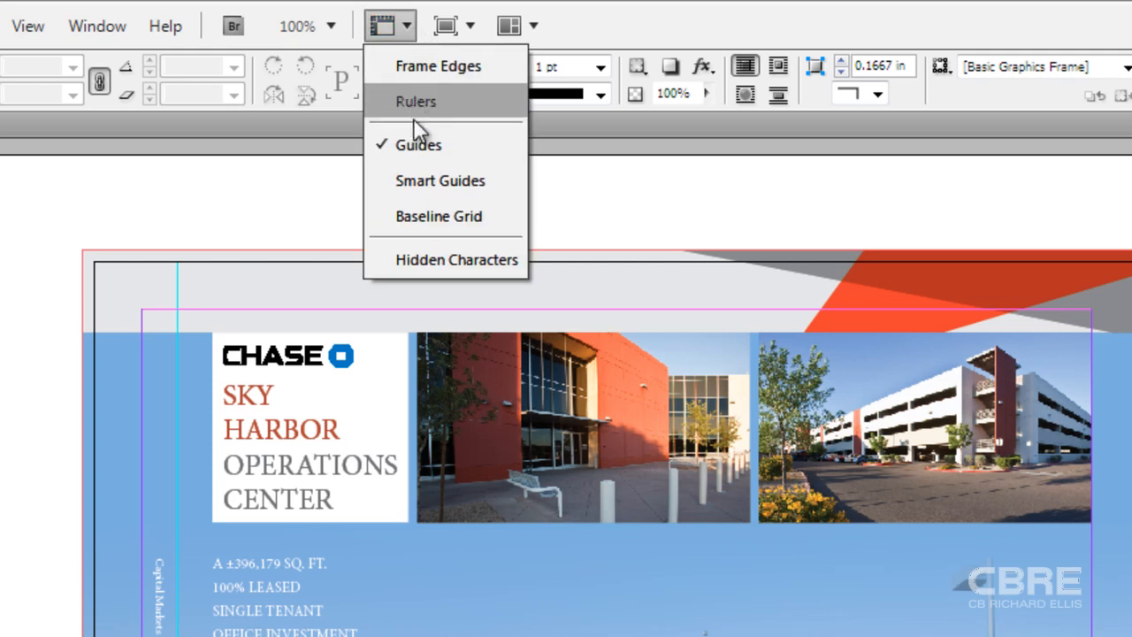
{"action": "left_click", "coordinate": [417, 101]}
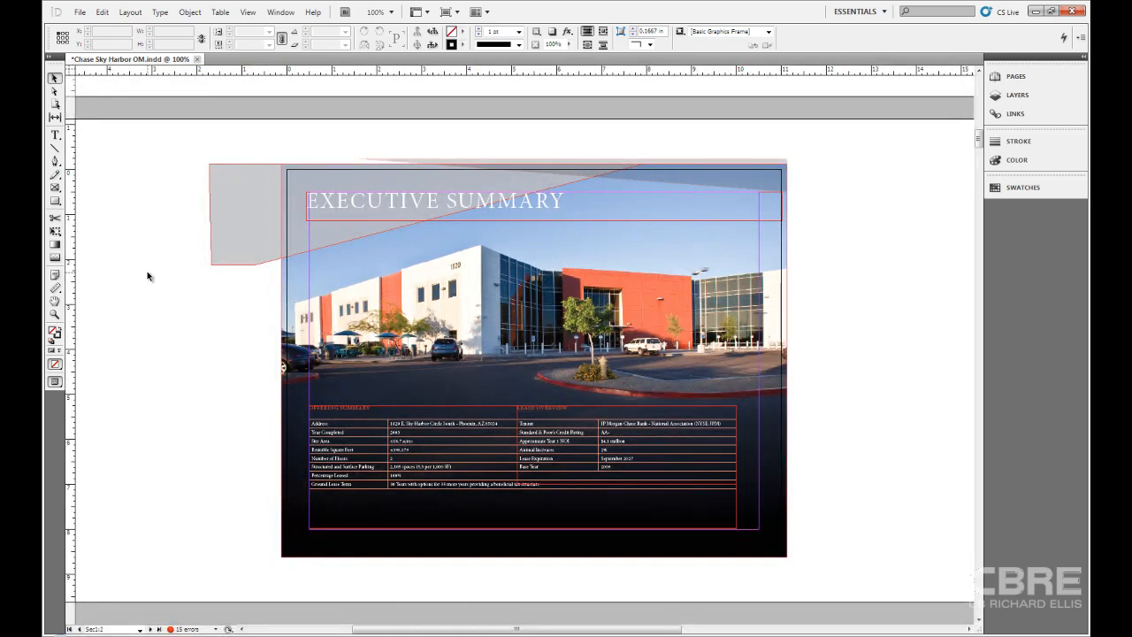
{"action": "mouse_move", "coordinate": [772, 156]}
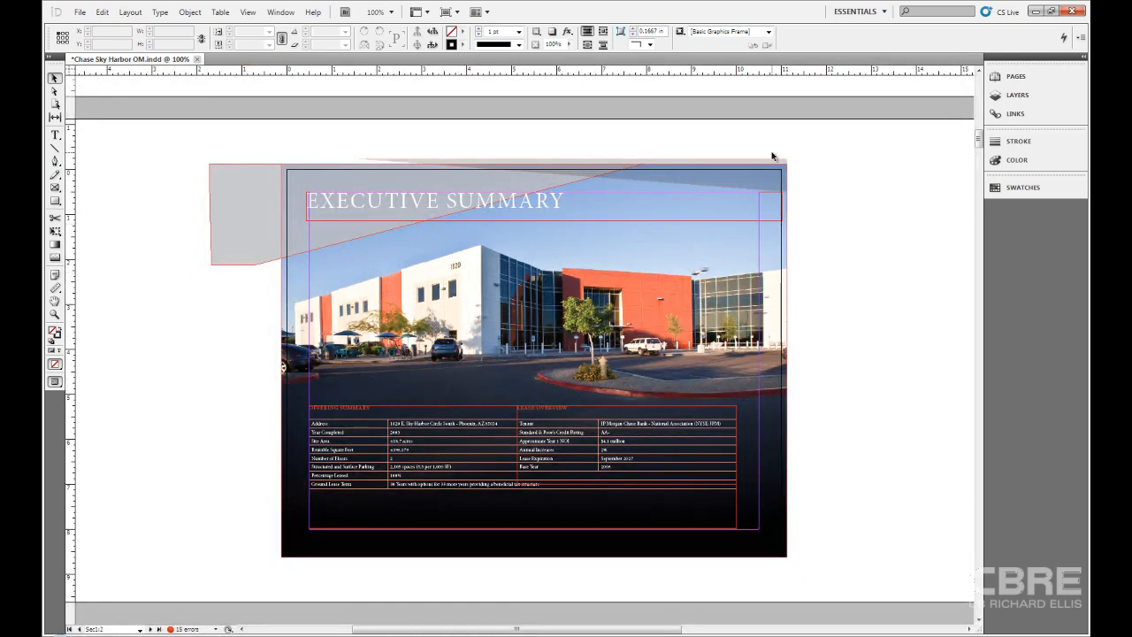